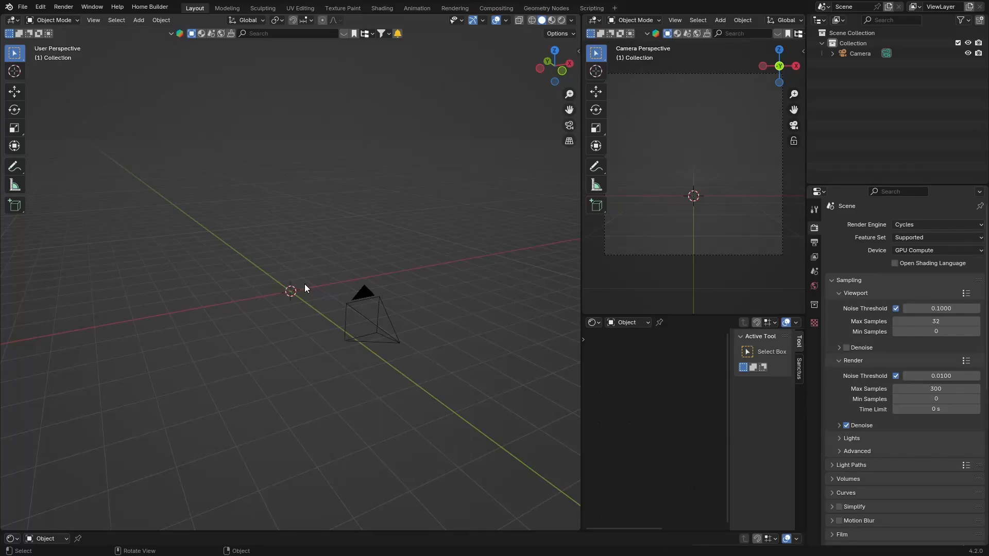
{"action": "mouse_move", "coordinate": [377, 339]}
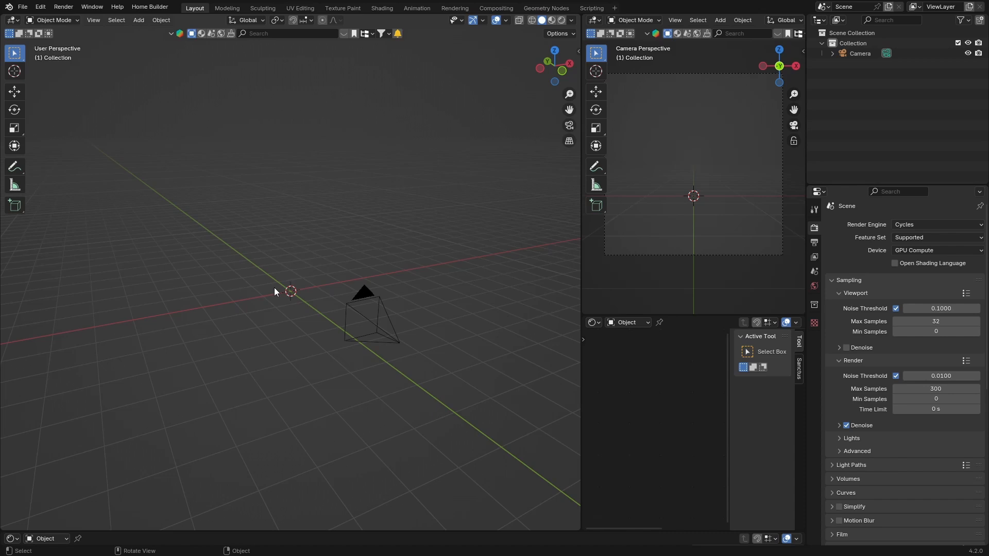
{"action": "mouse_move", "coordinate": [560, 187]}
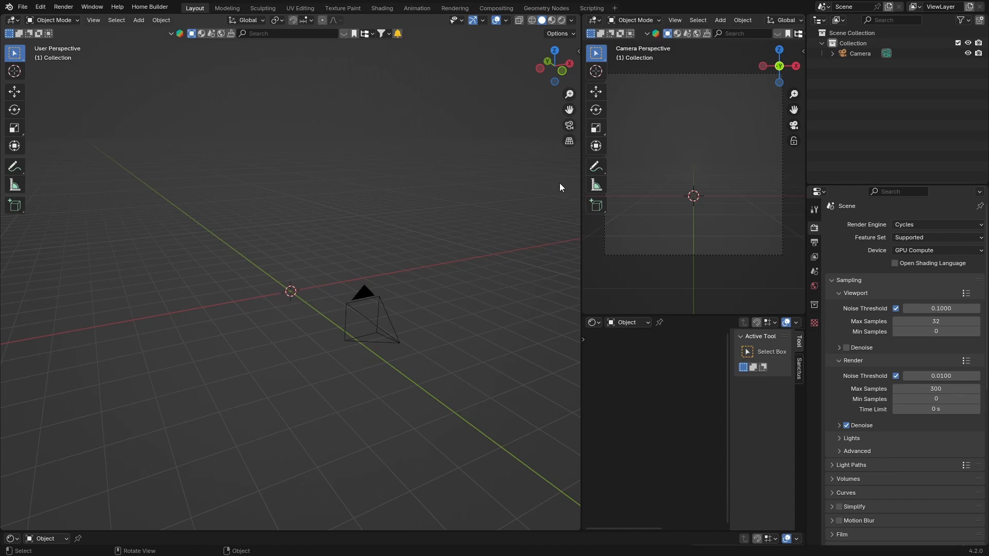
{"action": "mouse_move", "coordinate": [515, 286]}
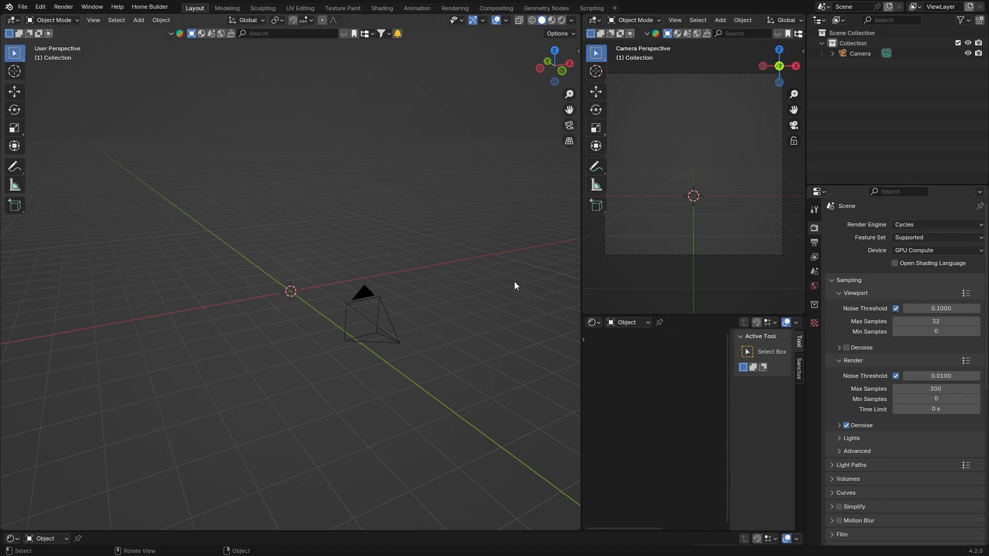
{"action": "mouse_move", "coordinate": [380, 232]}
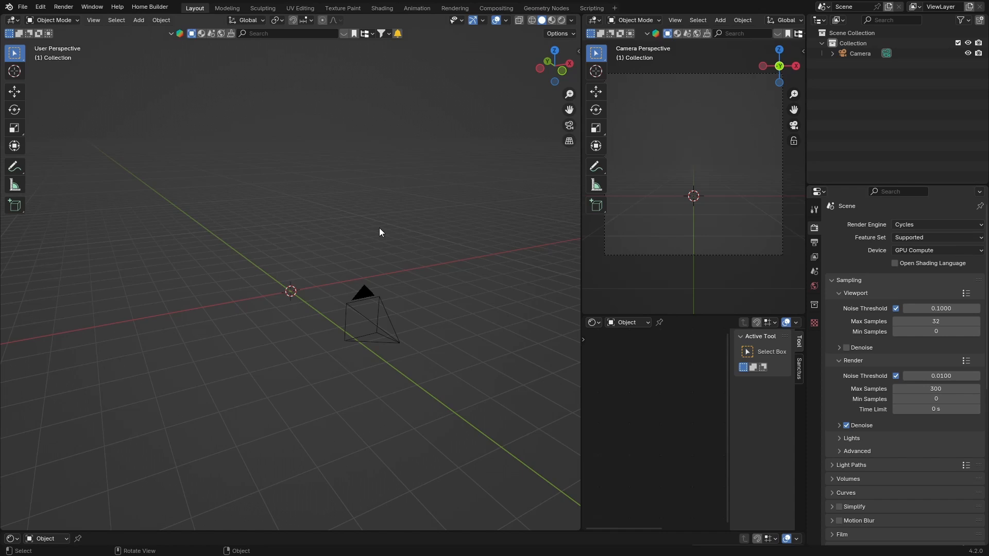
{"action": "mouse_move", "coordinate": [290, 263]}
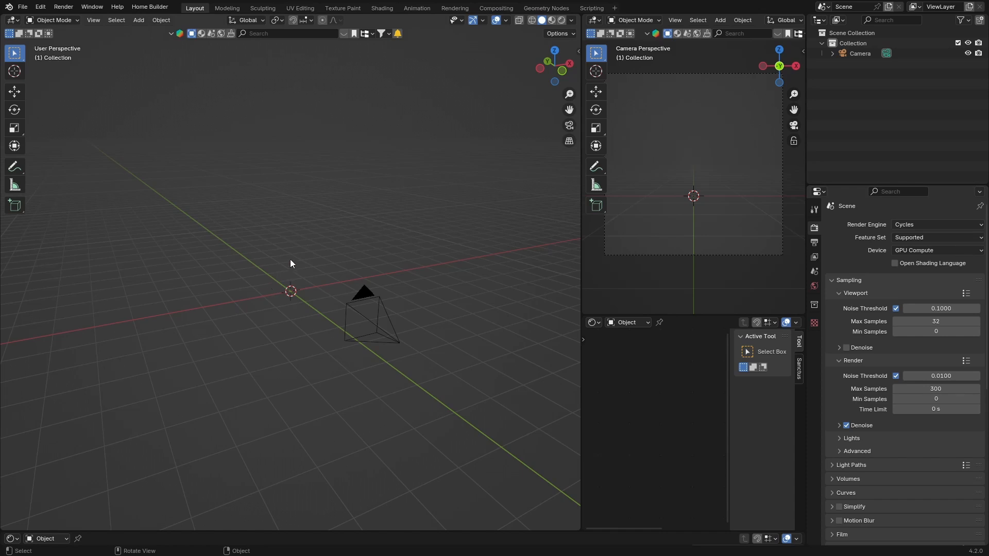
{"action": "mouse_move", "coordinate": [91, 6]}
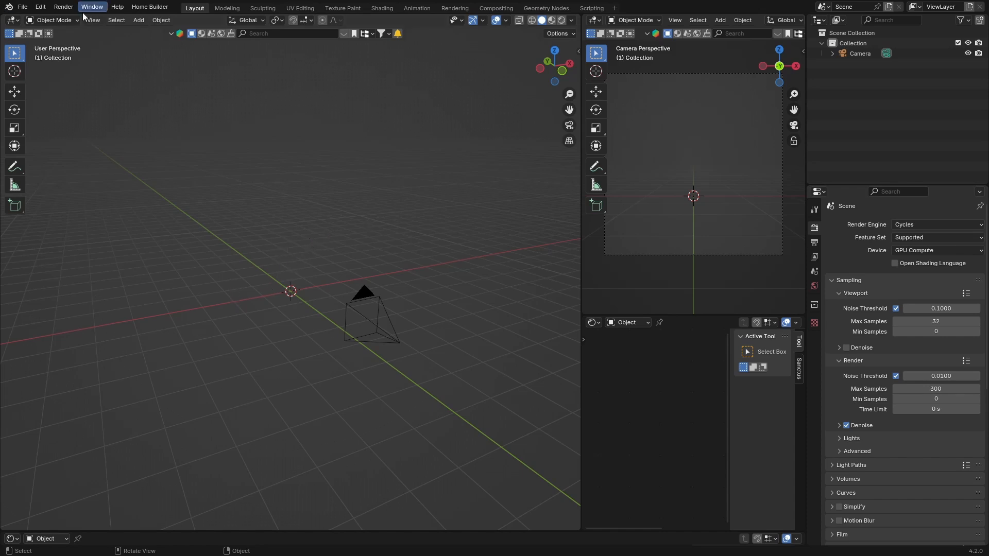
{"action": "mouse_move", "coordinate": [284, 276]}
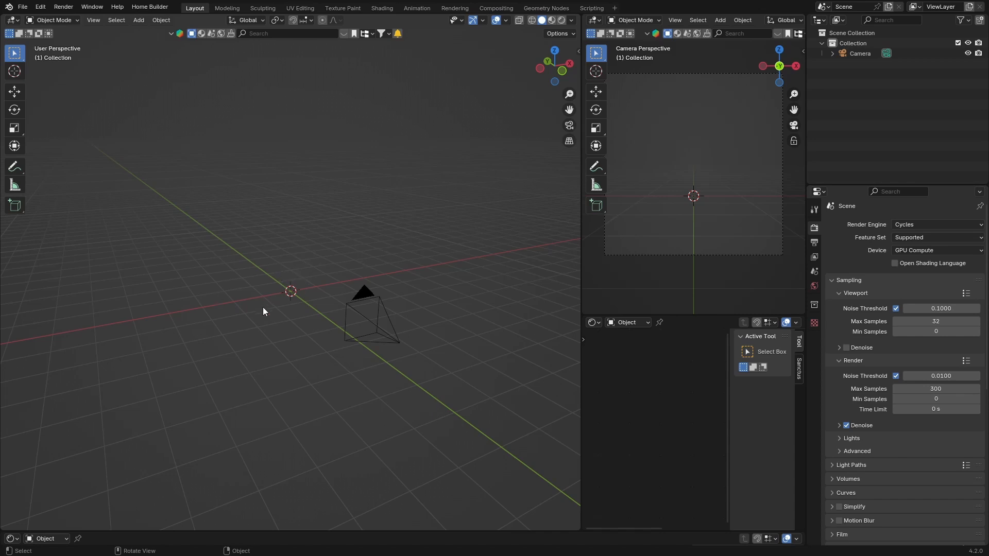
{"action": "mouse_move", "coordinate": [370, 318]}
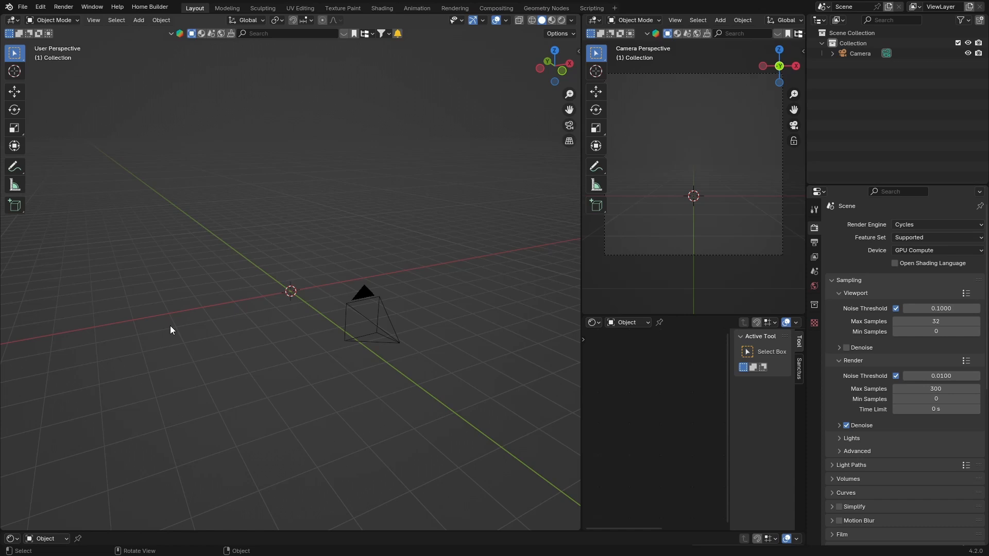
{"action": "mouse_move", "coordinate": [282, 292]}
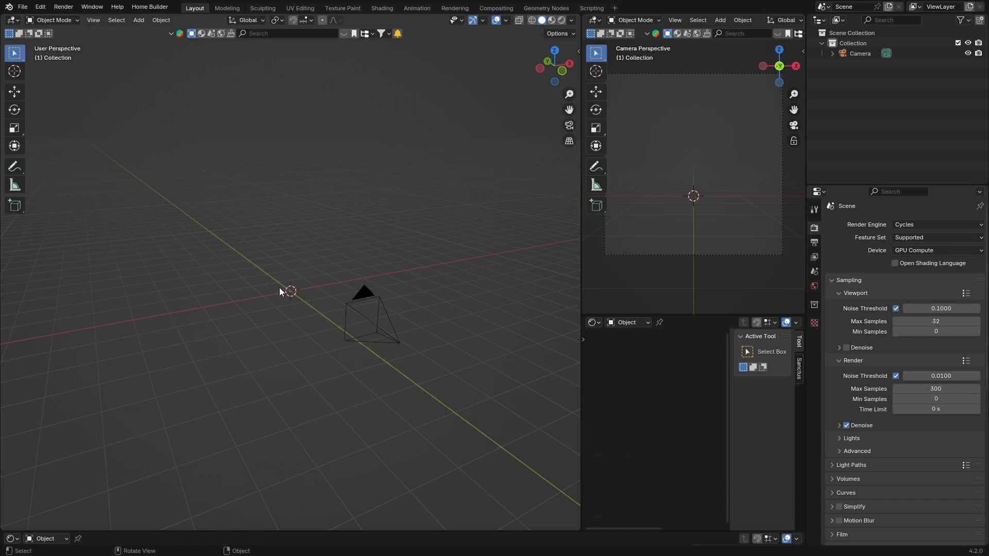
{"action": "mouse_move", "coordinate": [186, 341]}
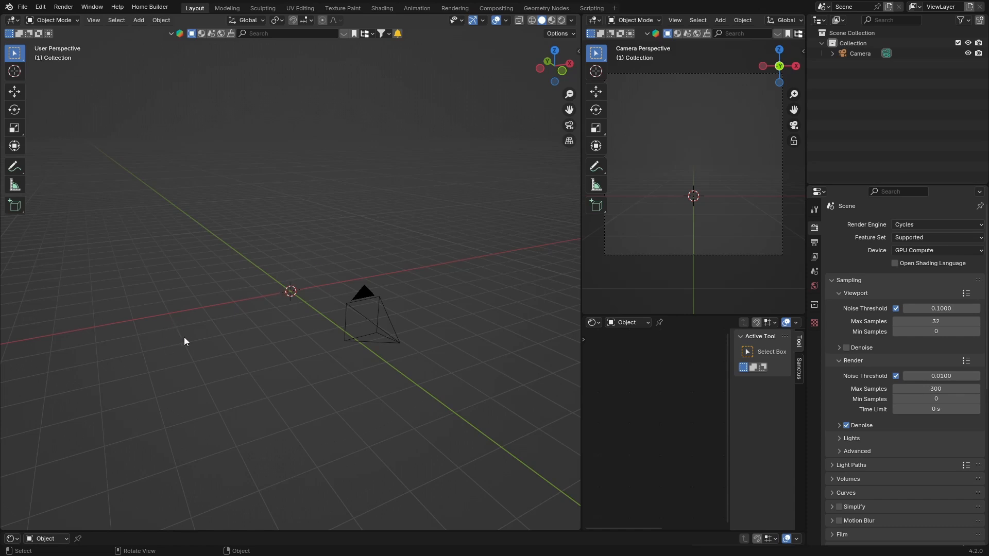
{"action": "mouse_move", "coordinate": [294, 309]}
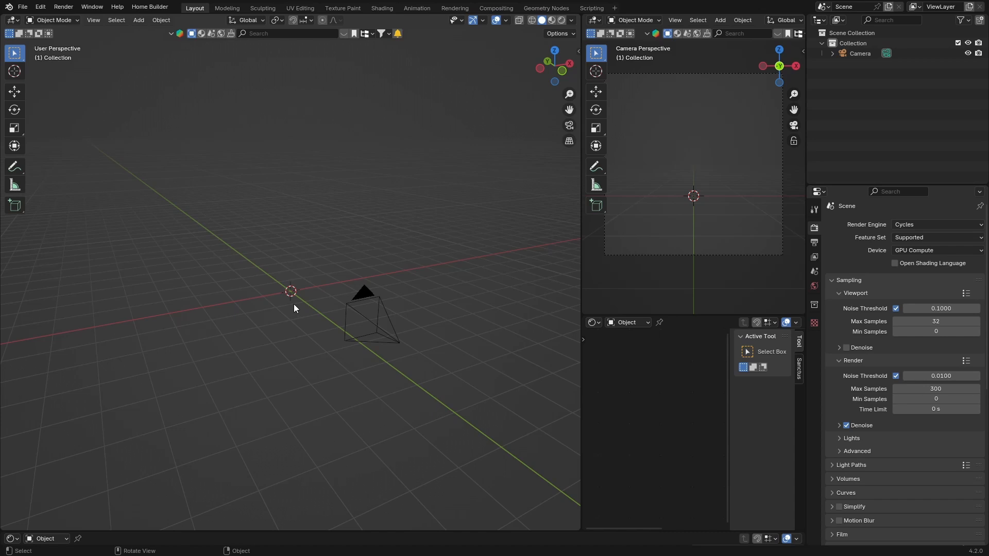
- Add an Ico Sphere, raise its Subdivisions, and scale it up to 2.352
{"action": "left_click", "coordinate": [138, 19]}
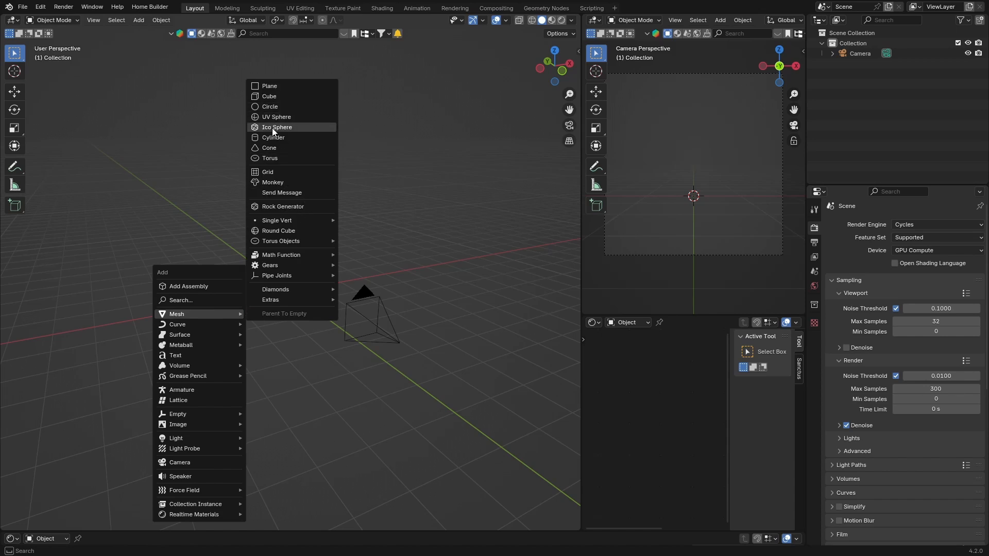
{"action": "left_click", "coordinate": [276, 127]}
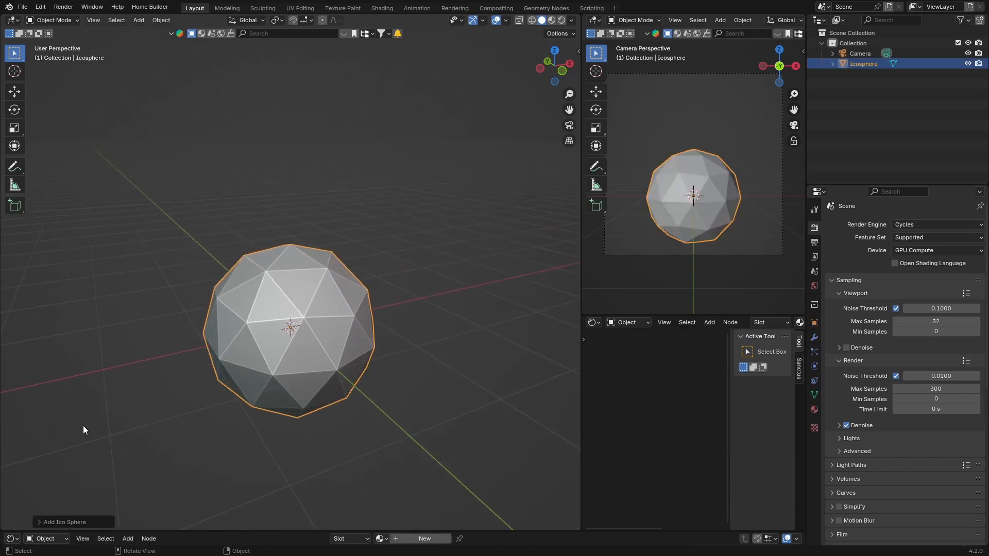
{"action": "left_click", "coordinate": [62, 521]}
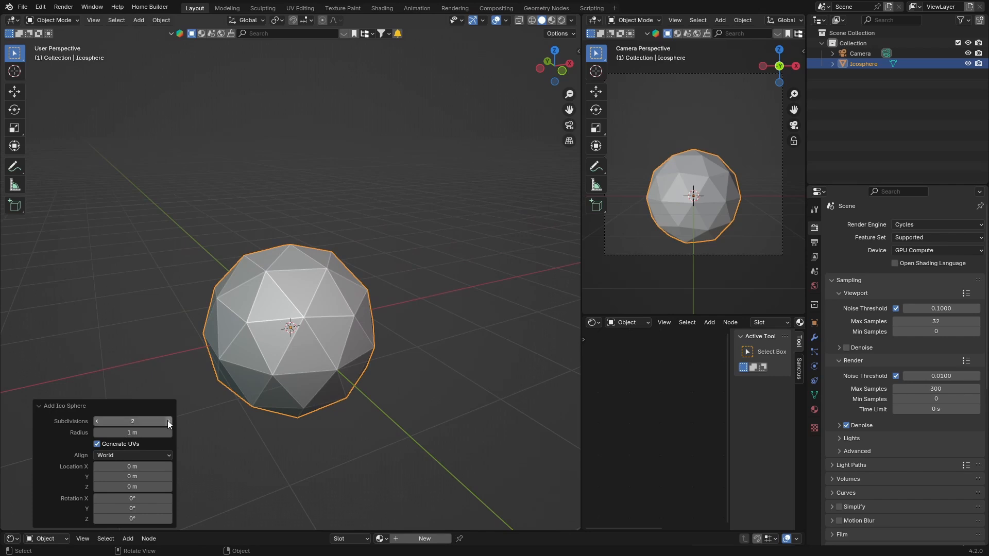
{"action": "left_click", "coordinate": [168, 421]}
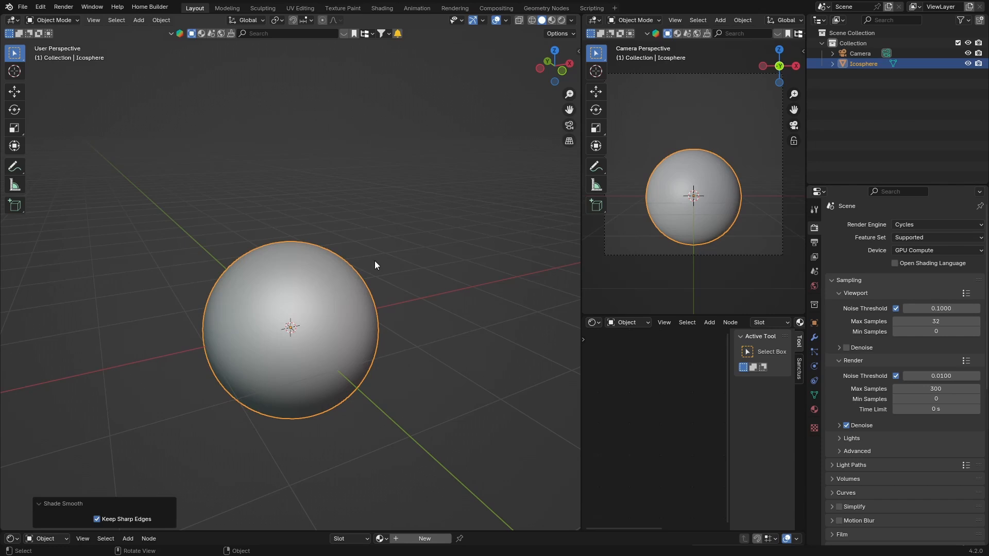
{"action": "key", "text": "s"}
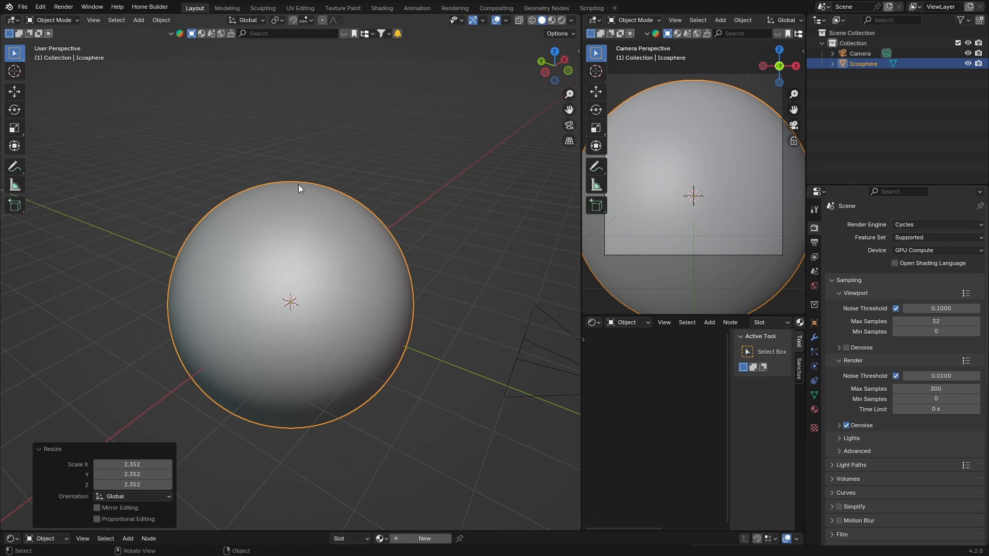
- Add a Fur curve setup to the sphere and review its material and physics settings
{"action": "left_click", "coordinate": [137, 20]}
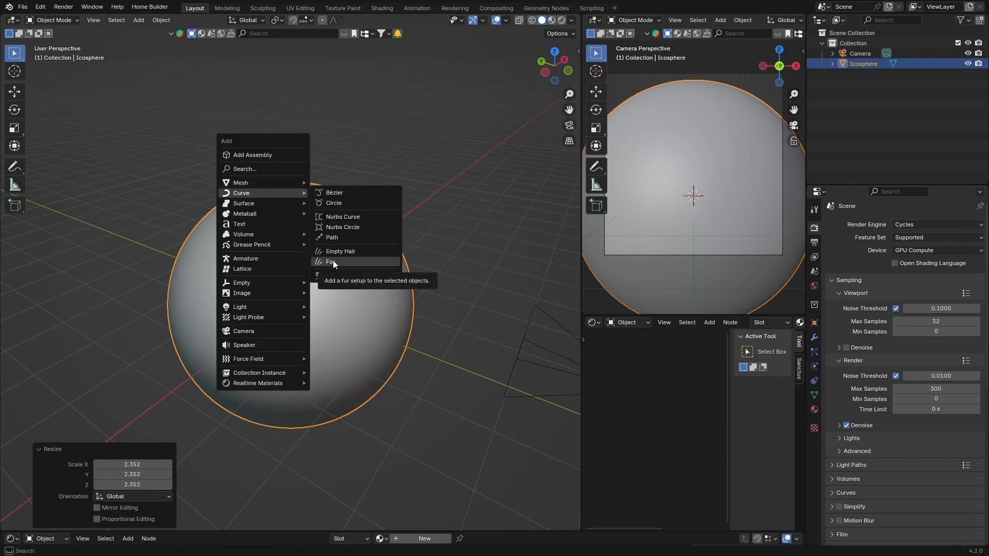
{"action": "left_click", "coordinate": [331, 261]}
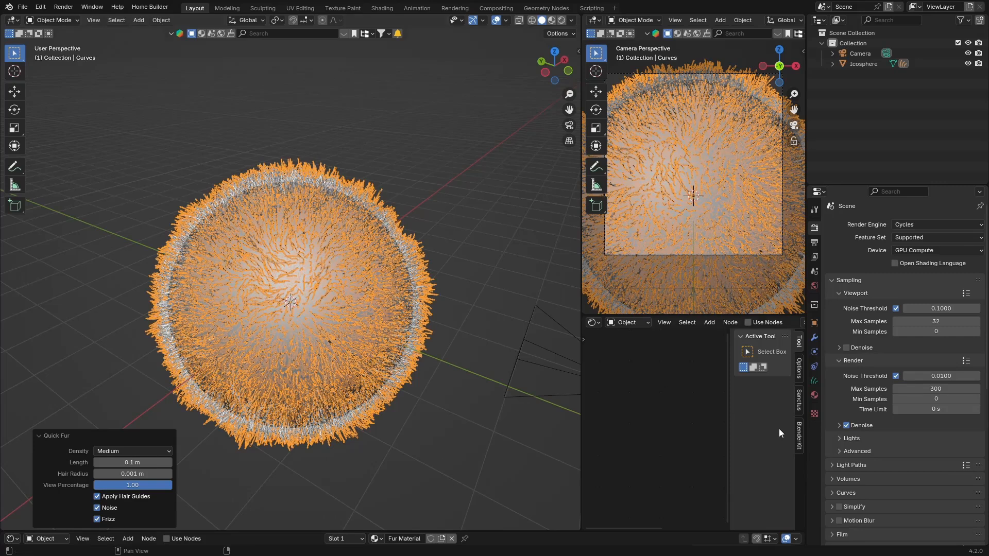
{"action": "left_click", "coordinate": [813, 381]}
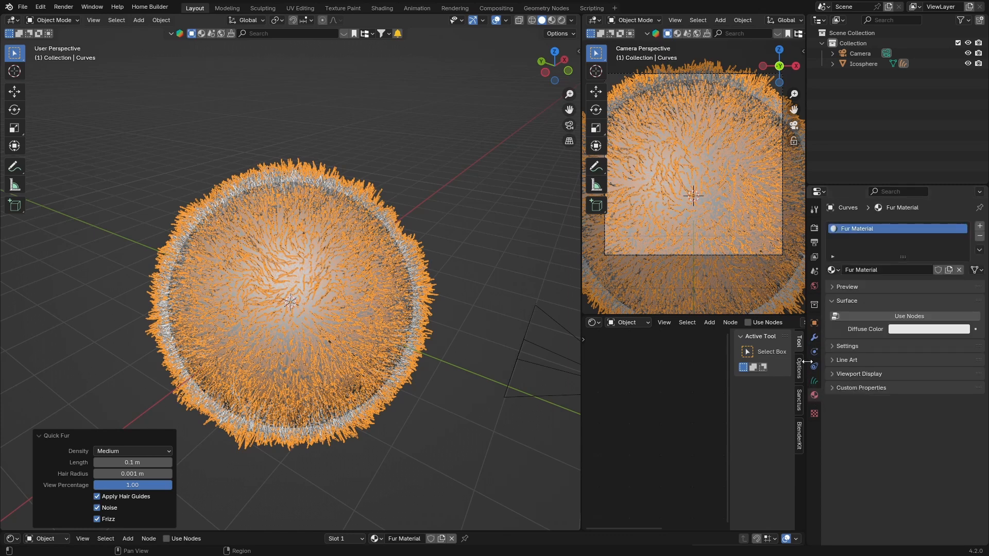
{"action": "left_click", "coordinate": [813, 352]}
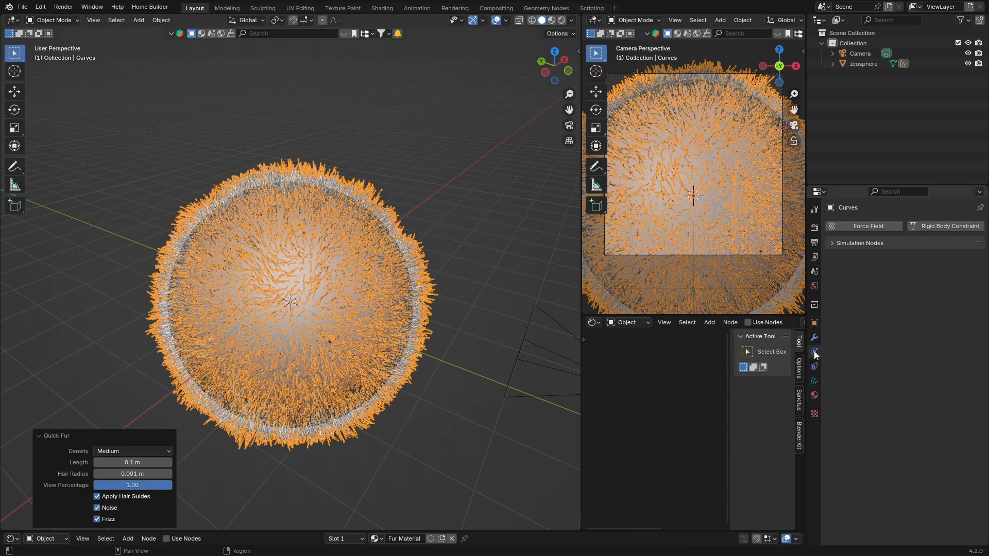
- In the fur's modifier stack, raise the Interpolate Hair Curves density to about 803
{"action": "left_click", "coordinate": [813, 341]}
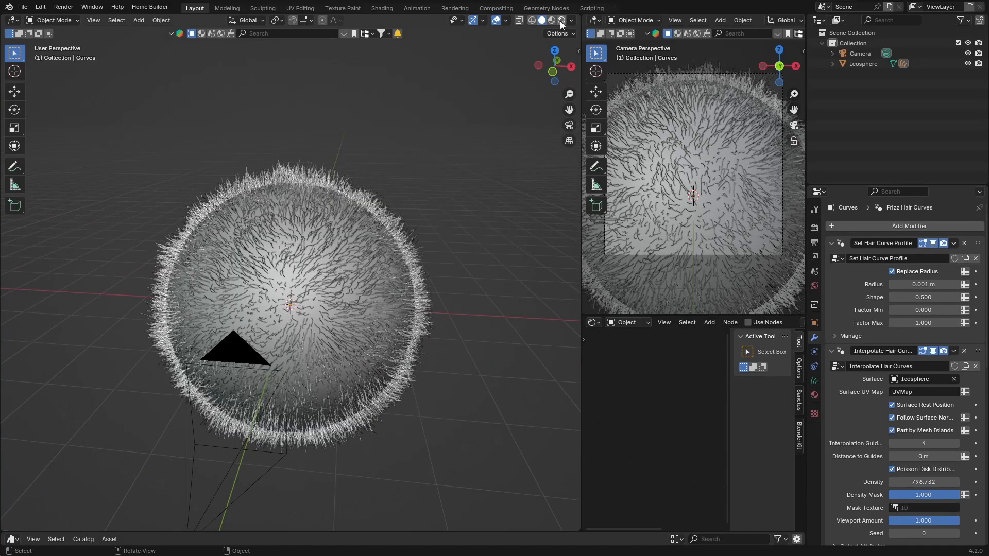
{"action": "left_click", "coordinate": [547, 20]}
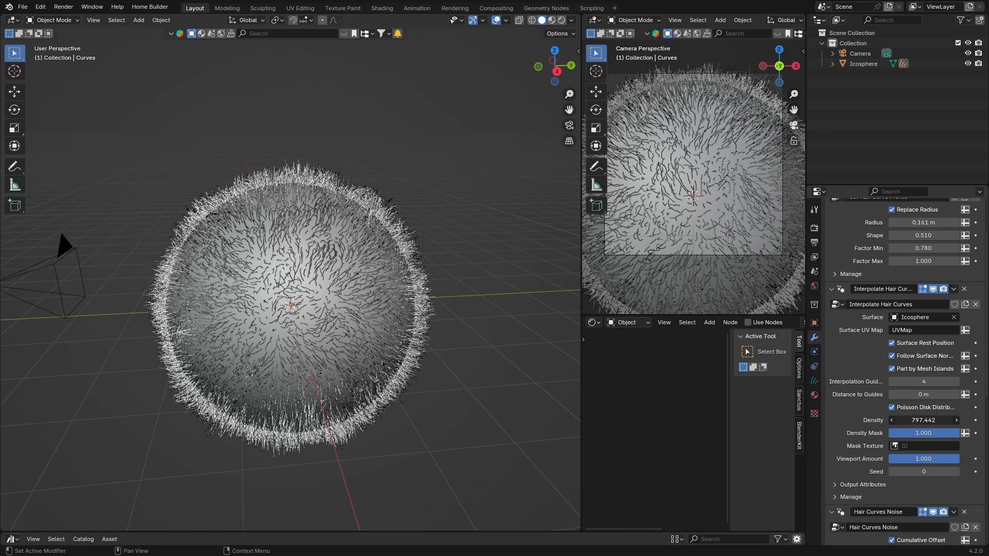
{"action": "left_click_drag", "start_coordinate": [924, 420], "coordinate": [930, 421]}
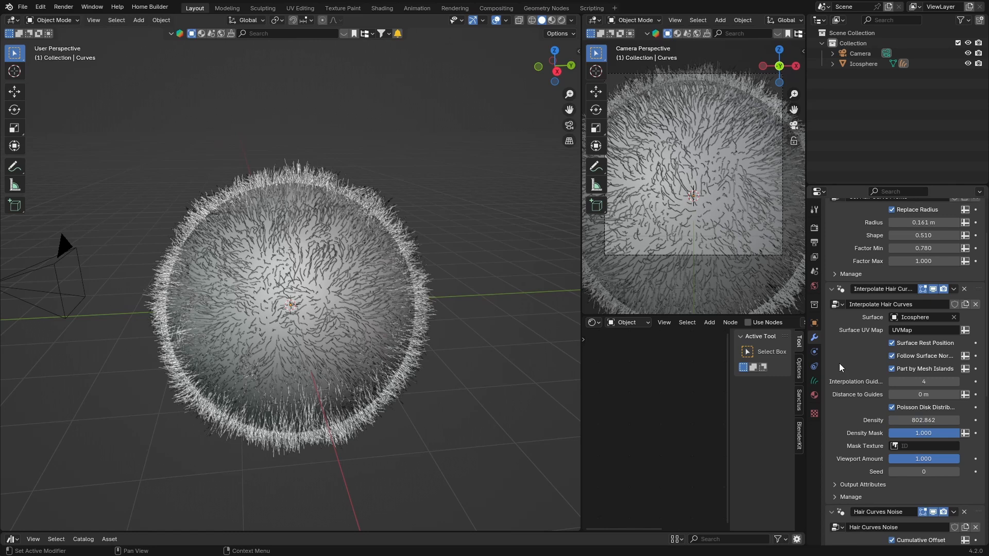
{"action": "left_click", "coordinate": [923, 420]}
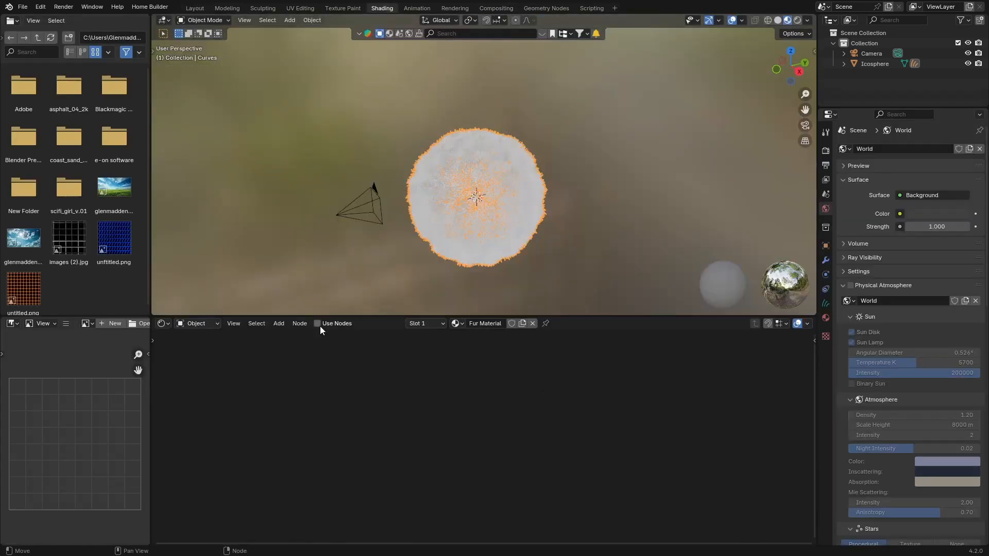
- Set the Fur Material's Principled BSDF Base Color to a teal green hue
{"action": "left_click", "coordinate": [317, 322]}
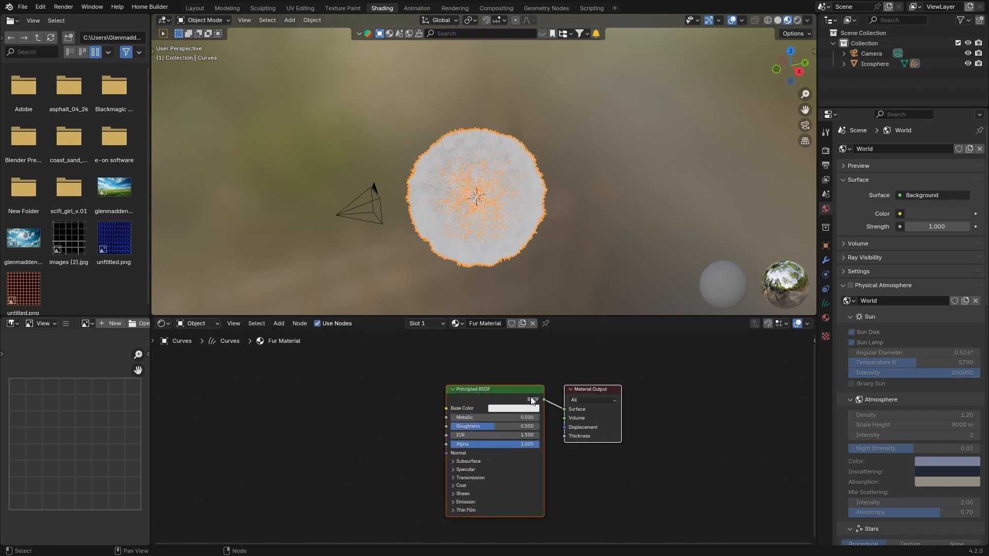
{"action": "left_click", "coordinate": [511, 408]}
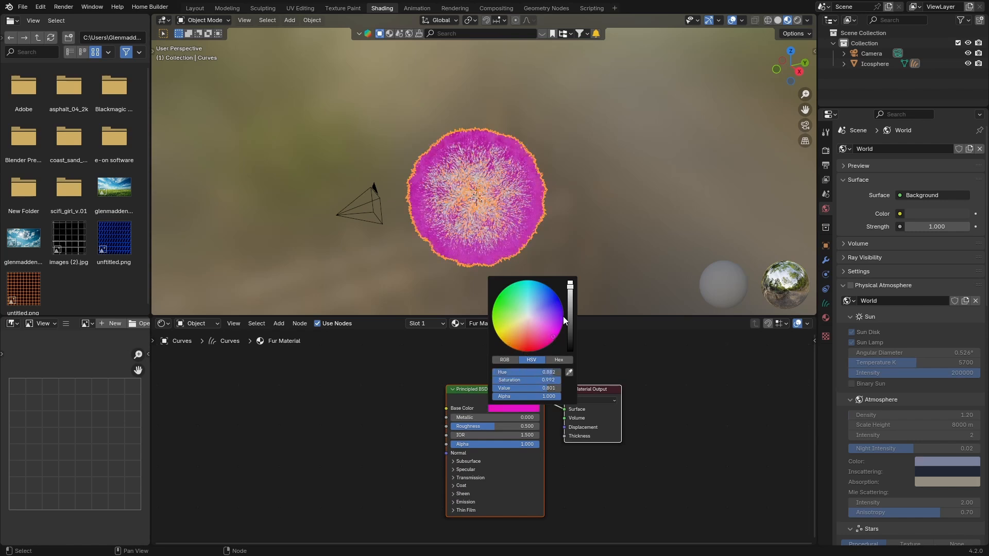
{"action": "left_click", "coordinate": [616, 184]}
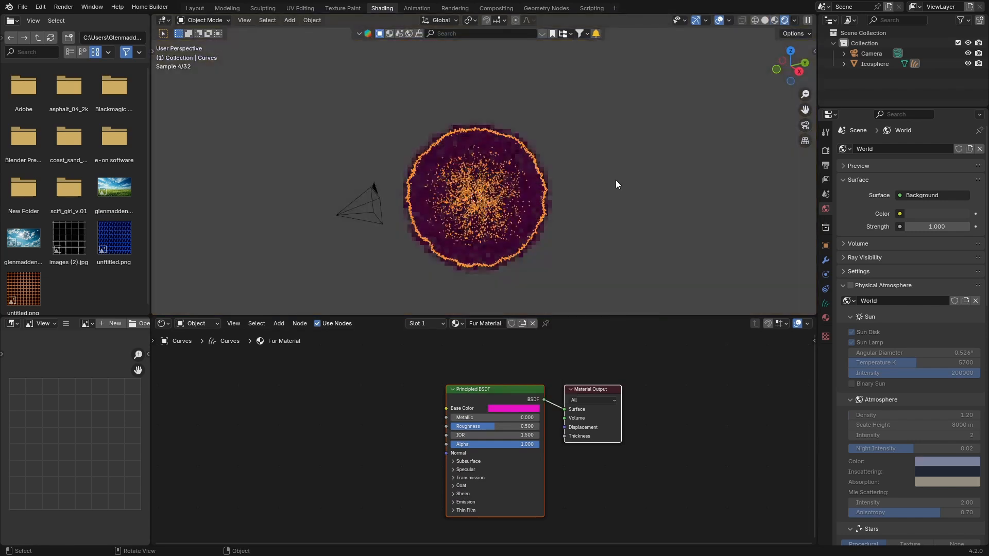
{"action": "left_click", "coordinate": [816, 19]}
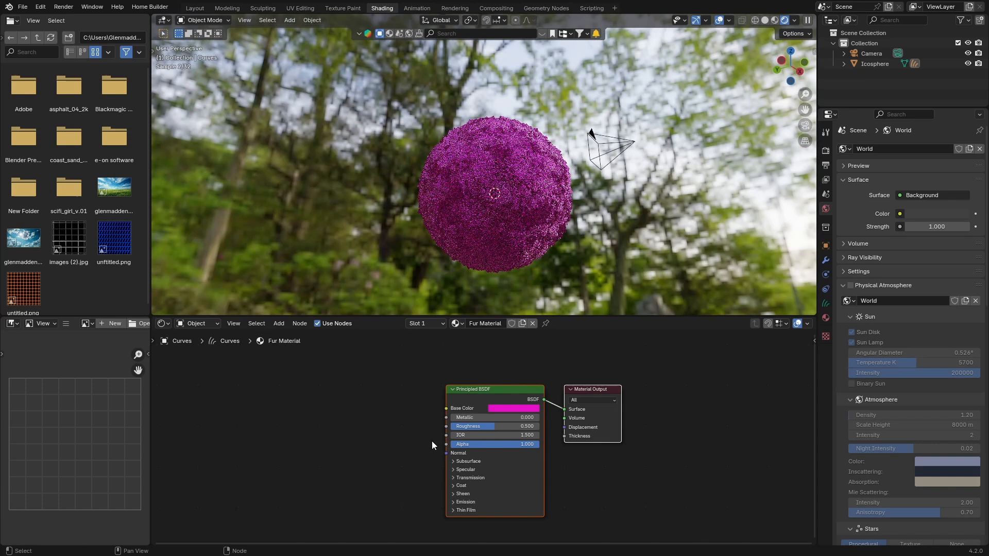
{"action": "left_click", "coordinate": [512, 408]}
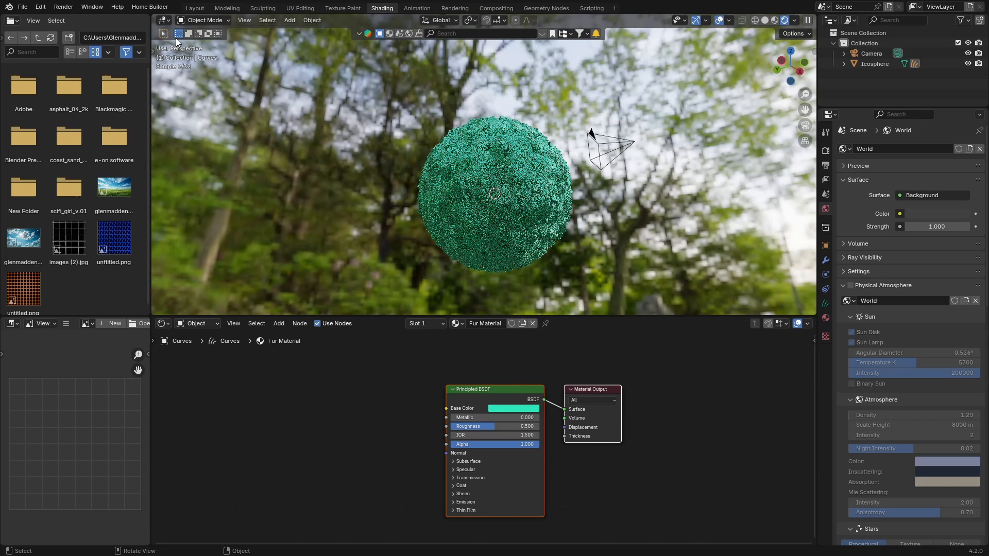
{"action": "left_click", "coordinate": [195, 8]}
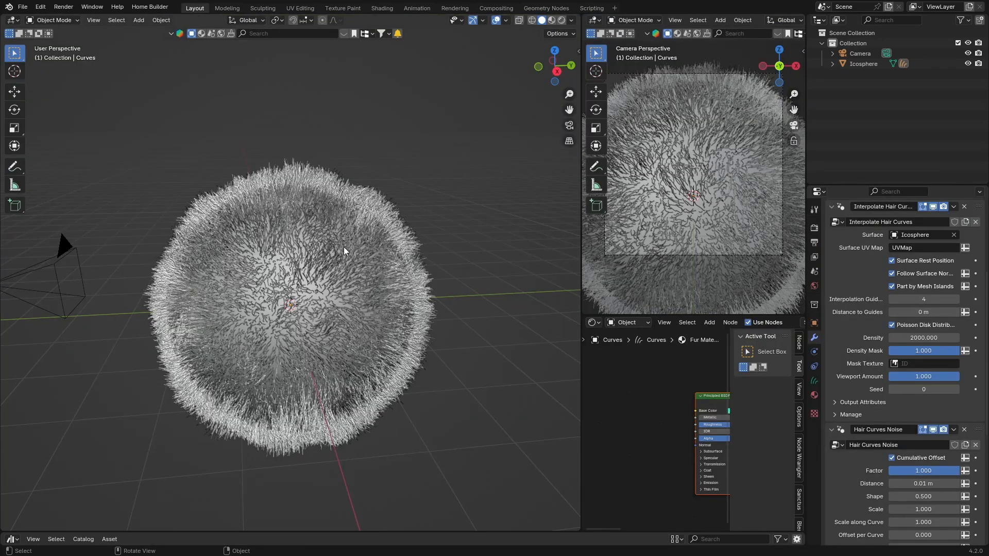
{"action": "mouse_move", "coordinate": [237, 330]}
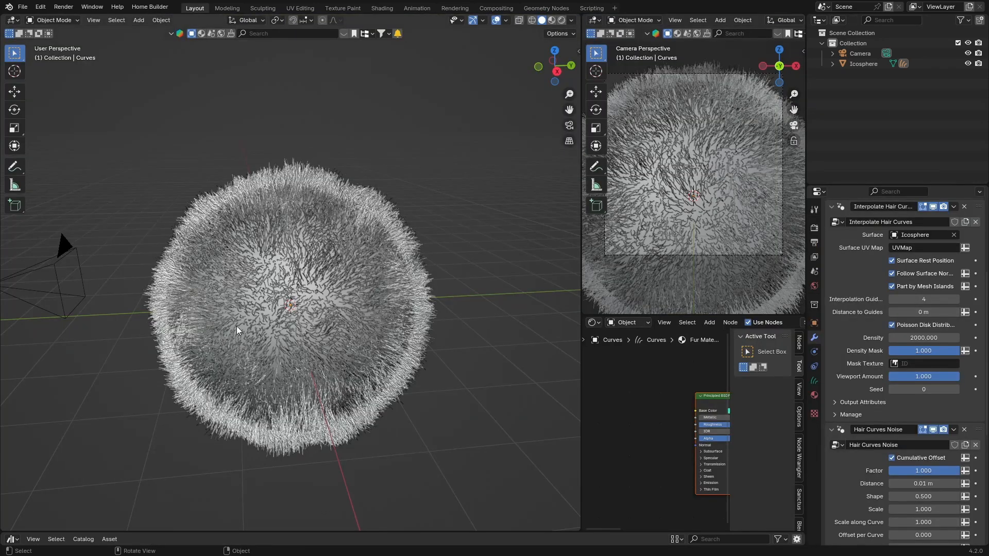
{"action": "mouse_move", "coordinate": [296, 277]}
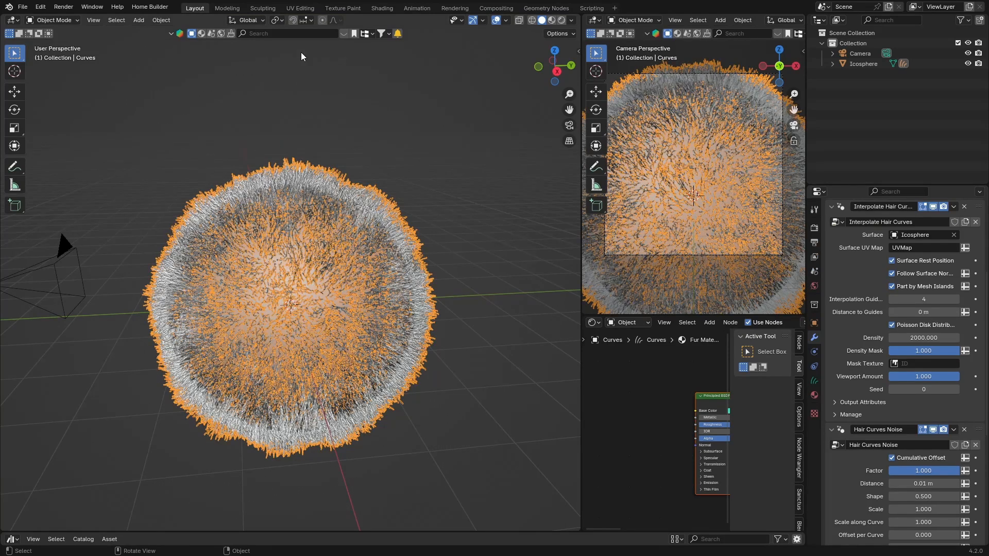
- Turn the bottom timeline into an Asset Browser showing assets from All libraries
{"action": "left_click", "coordinate": [10, 539]}
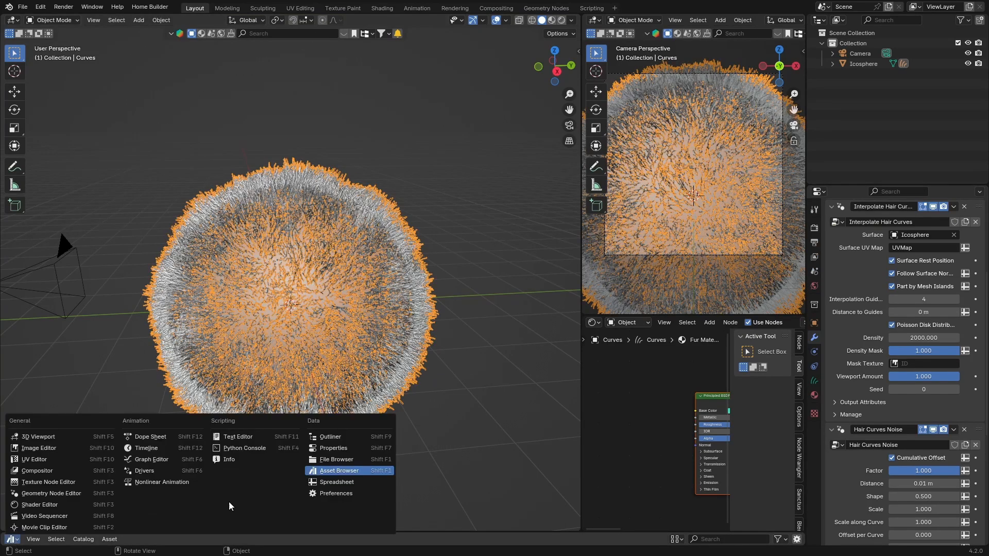
{"action": "left_click", "coordinate": [338, 470]}
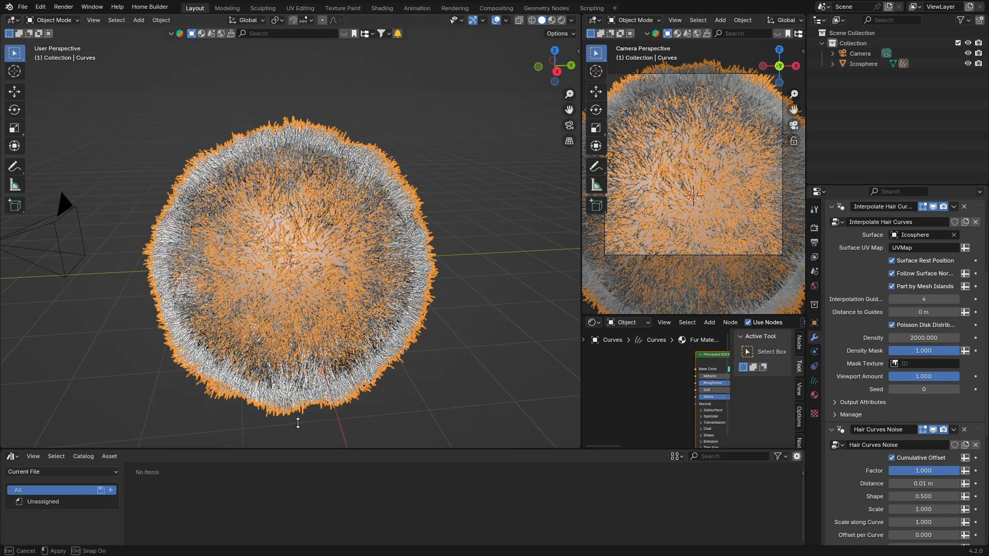
{"action": "left_click", "coordinate": [61, 352]}
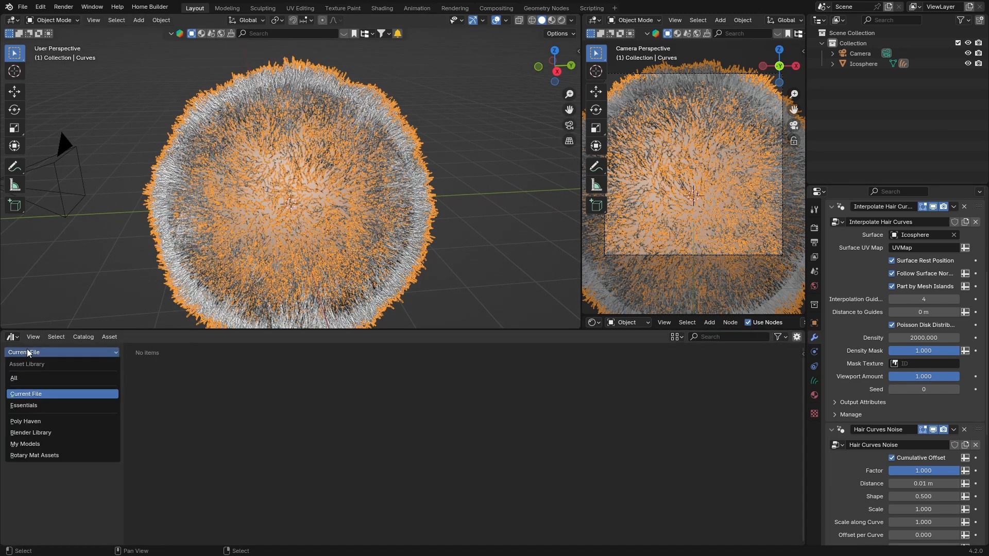
{"action": "left_click", "coordinate": [13, 378]}
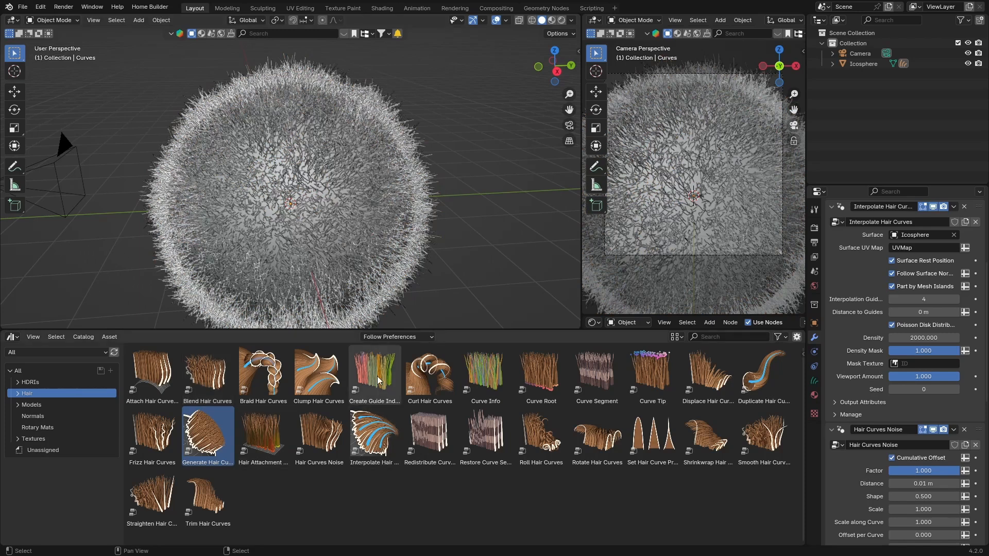
- Select hair node assets such as Blend Hair Curves in the Asset Browser
{"action": "left_click", "coordinate": [375, 375]}
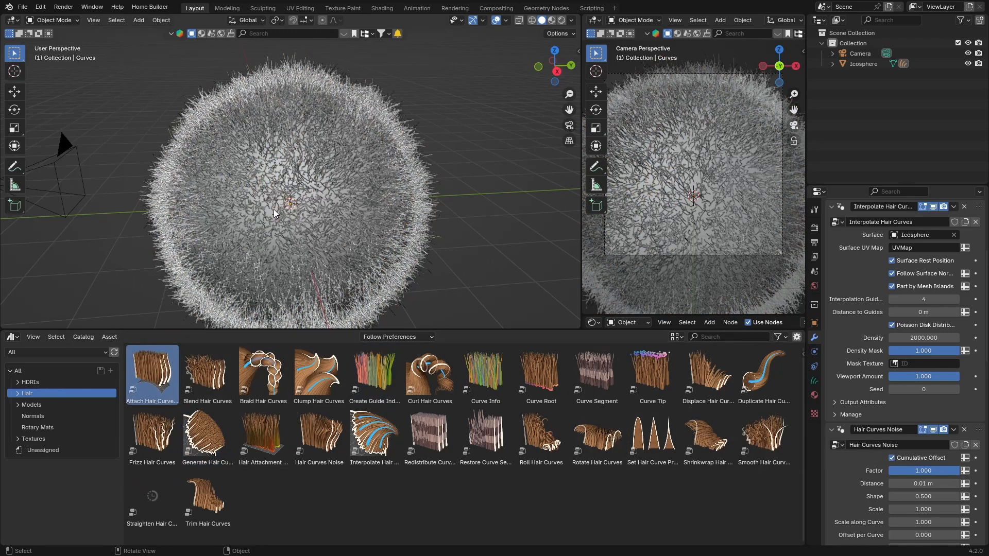
{"action": "left_click", "coordinate": [207, 372]}
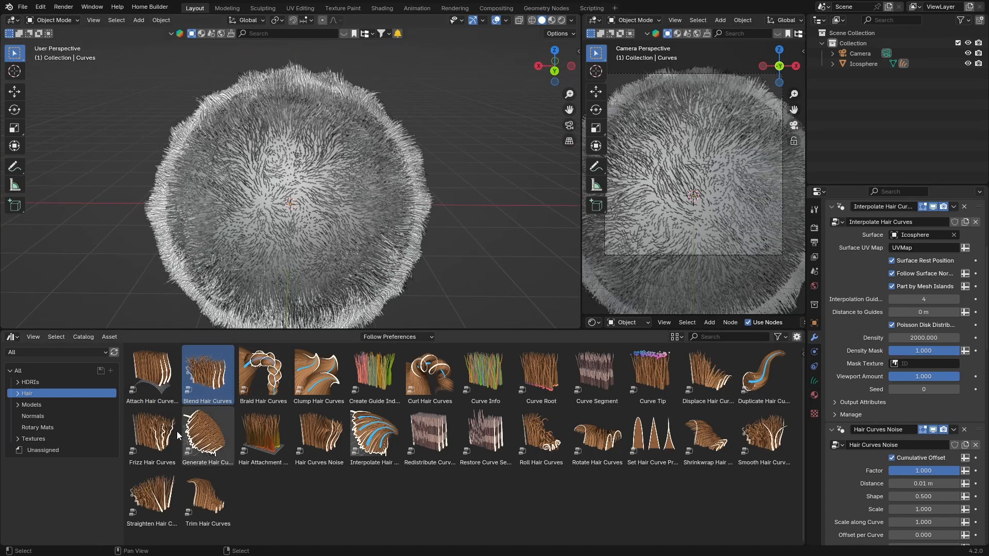
{"action": "left_click", "coordinate": [150, 493]}
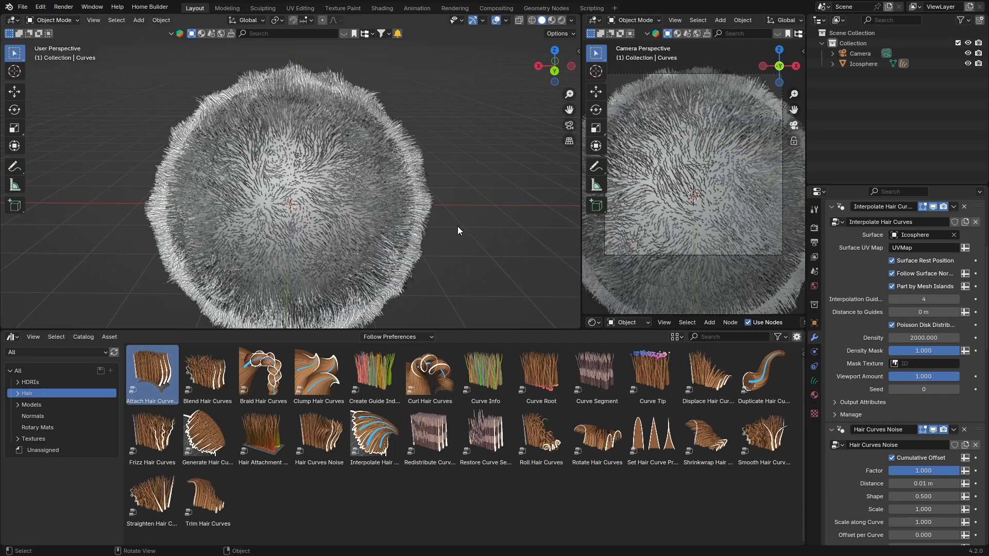
{"action": "mouse_move", "coordinate": [450, 143]}
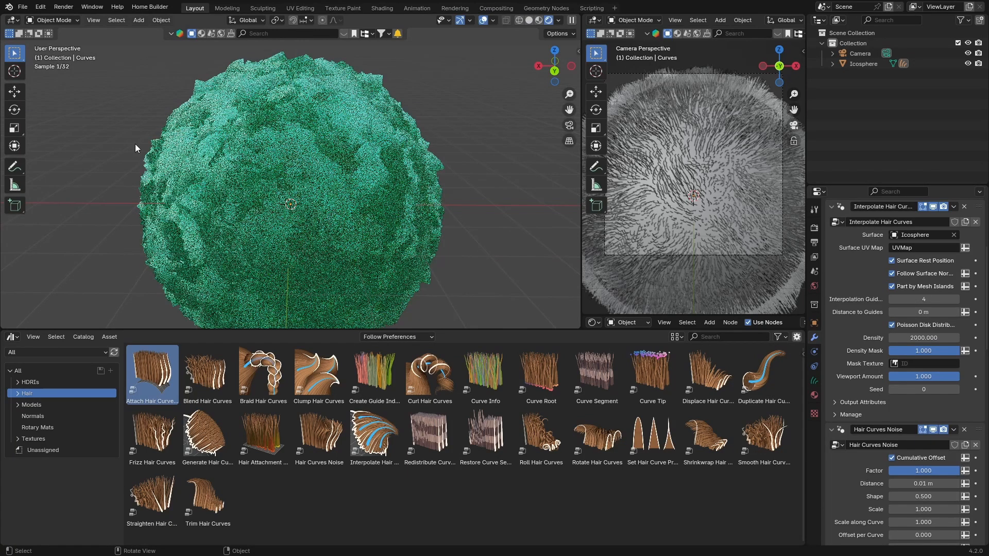
{"action": "mouse_move", "coordinate": [345, 221]}
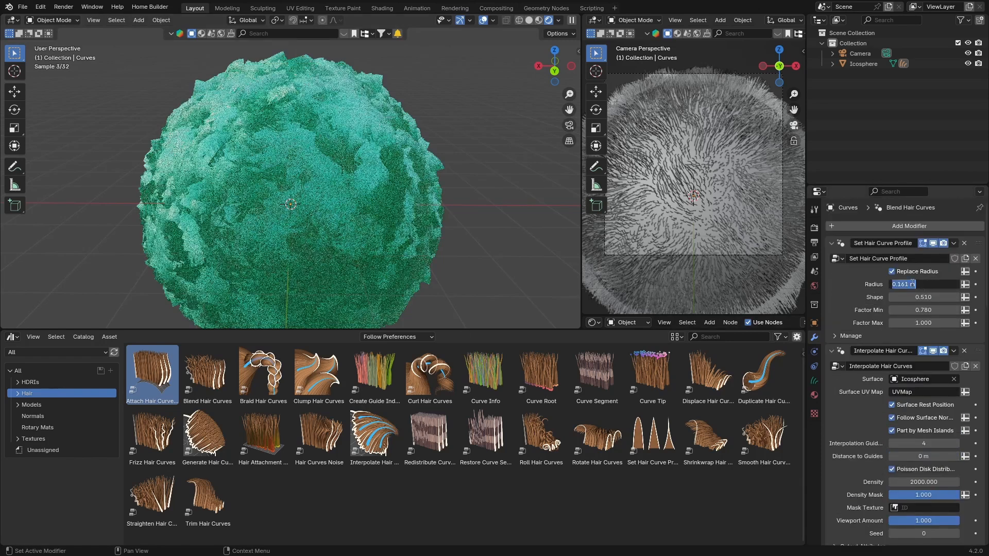
- Set the new Set Hair Curve Profile radius to 0.05 m
{"action": "type", "text": "0.05"}
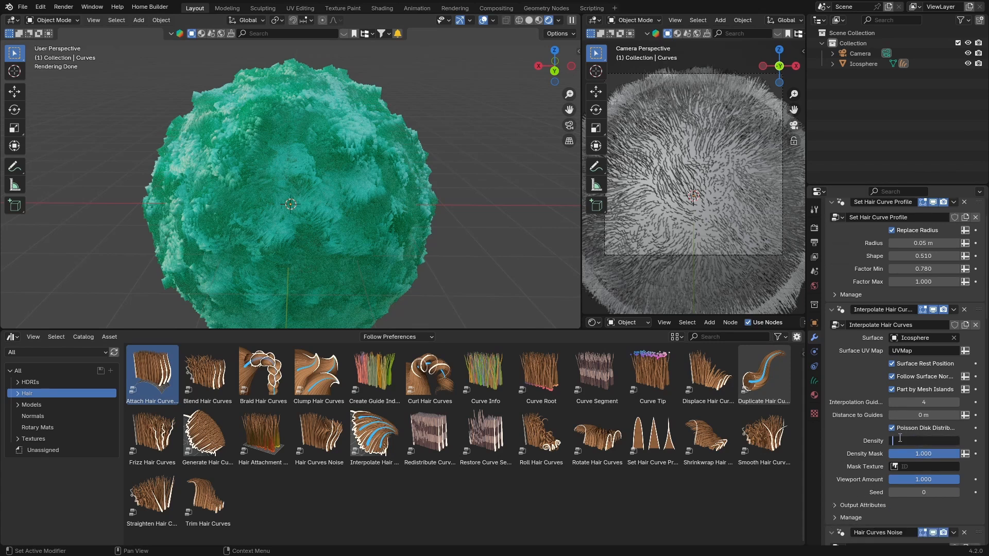
- Try Interpolate Hair Curves density 100, then settle it at 500
{"action": "type", "text": "100.000"}
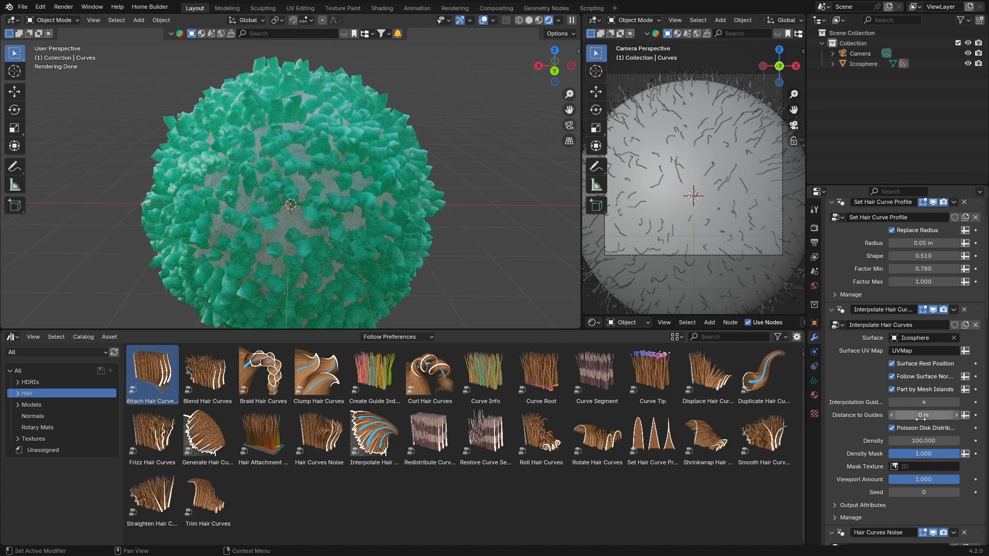
{"action": "left_click", "coordinate": [924, 440]}
{"action": "type", "text": "500"}
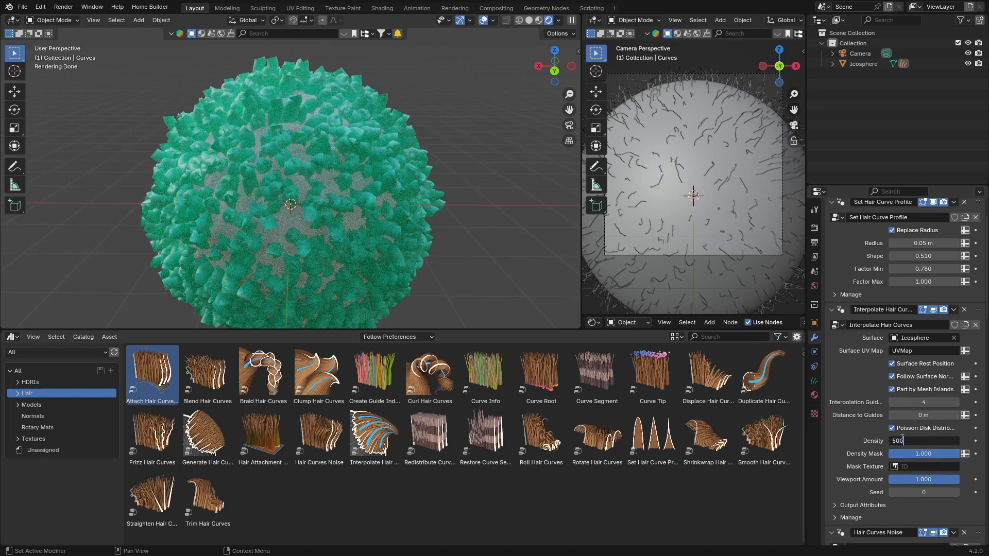
{"action": "key", "text": "Return"}
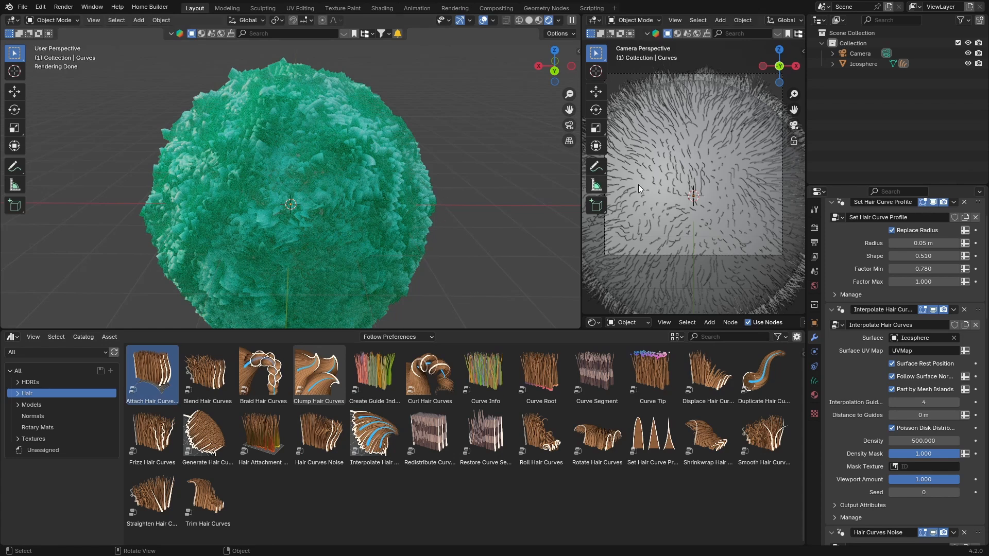
{"action": "mouse_move", "coordinate": [375, 178]}
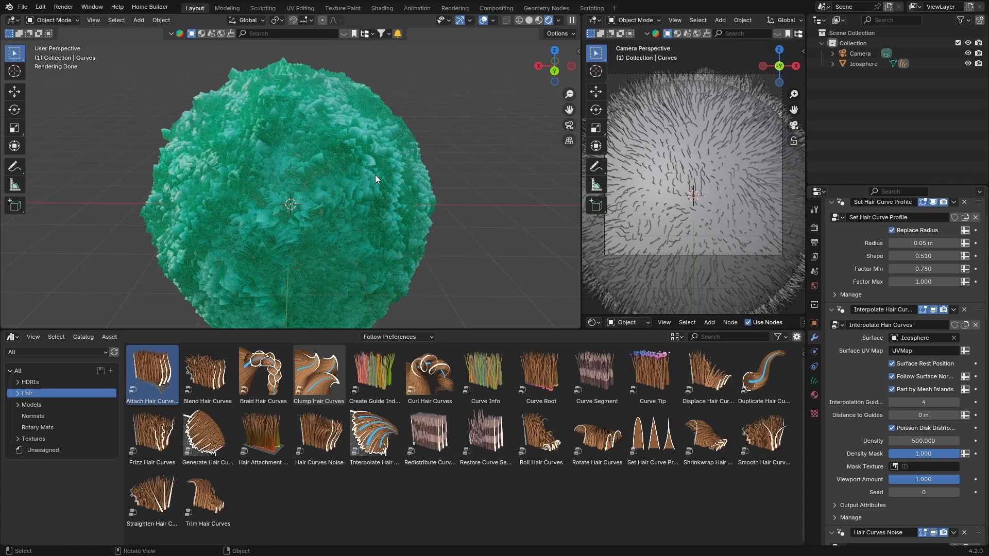
{"action": "mouse_move", "coordinate": [352, 189]}
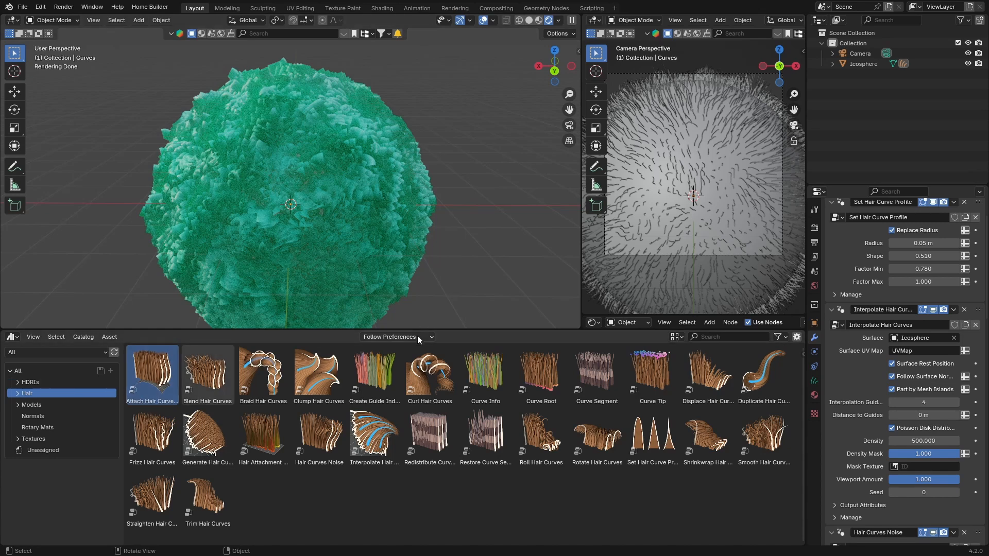
{"action": "mouse_move", "coordinate": [465, 330]}
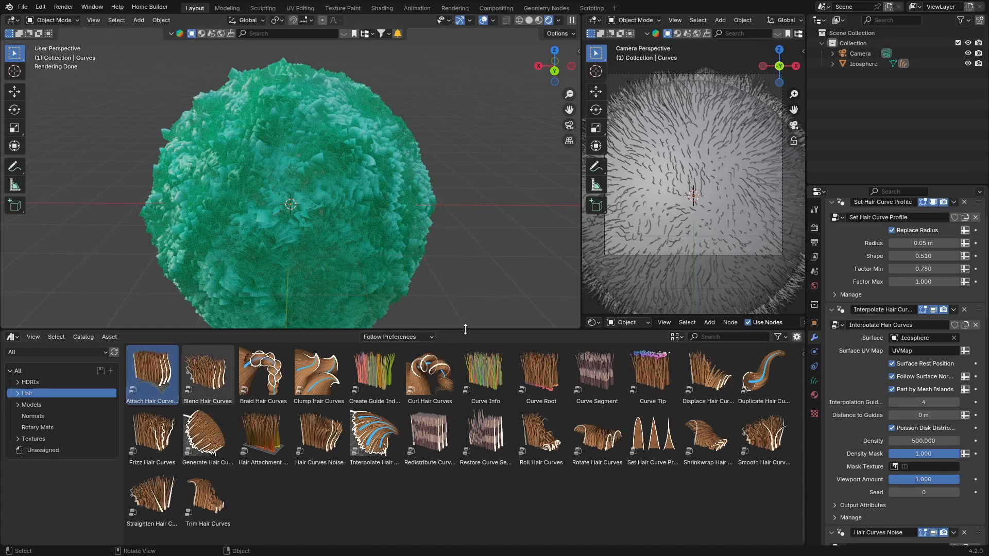
{"action": "mouse_move", "coordinate": [288, 181]}
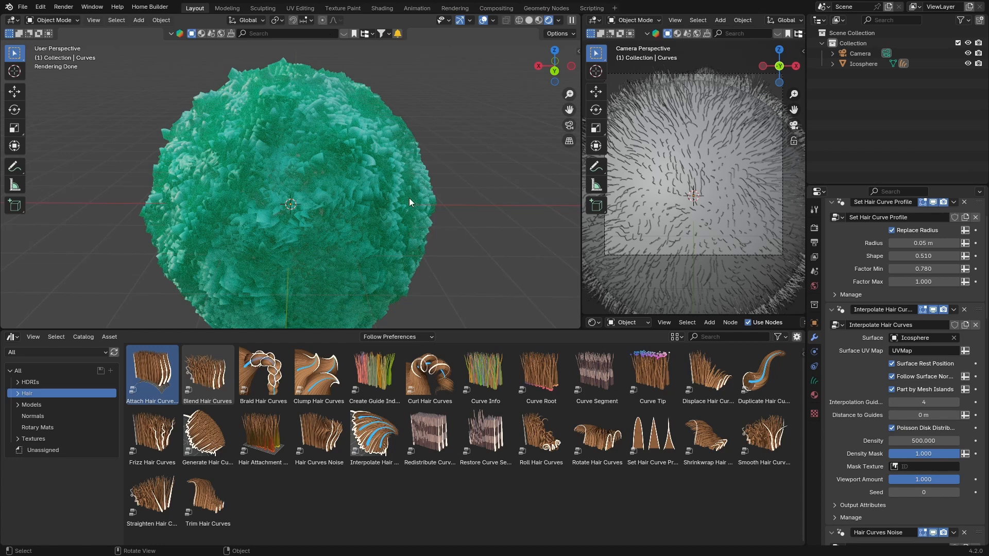
{"action": "mouse_move", "coordinate": [484, 329]}
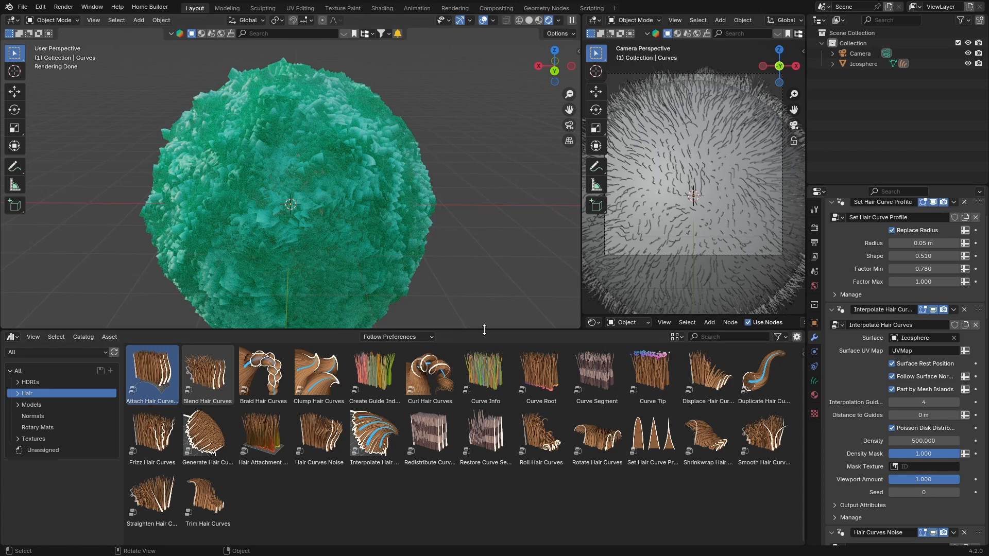